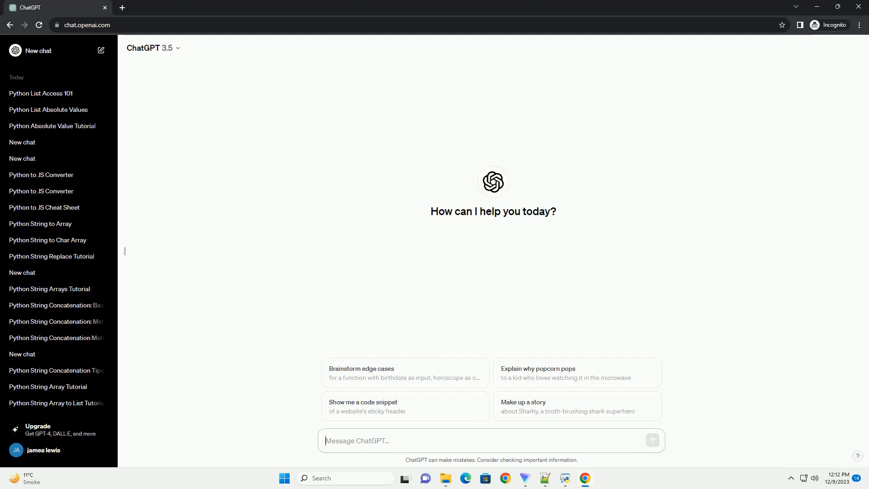
- Send the prompt asking for a Python tutorial on accessing tuple elements by index
key("Return")
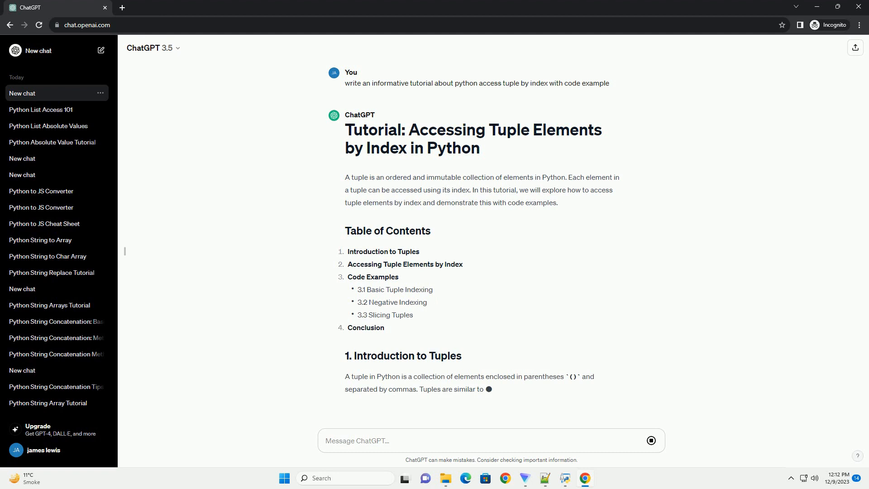
- Follow the generating tutorial down through the positive, negative and slicing examples to the conclusion
scroll("down", 3)
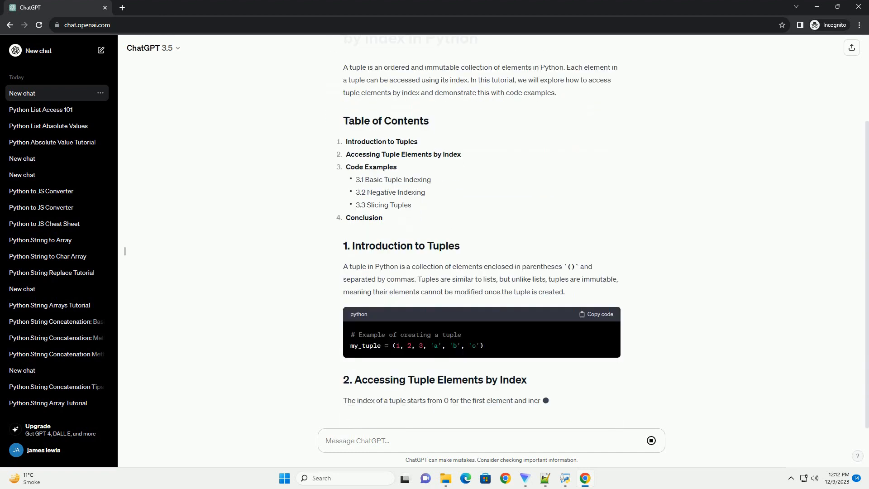
scroll("down", 3)
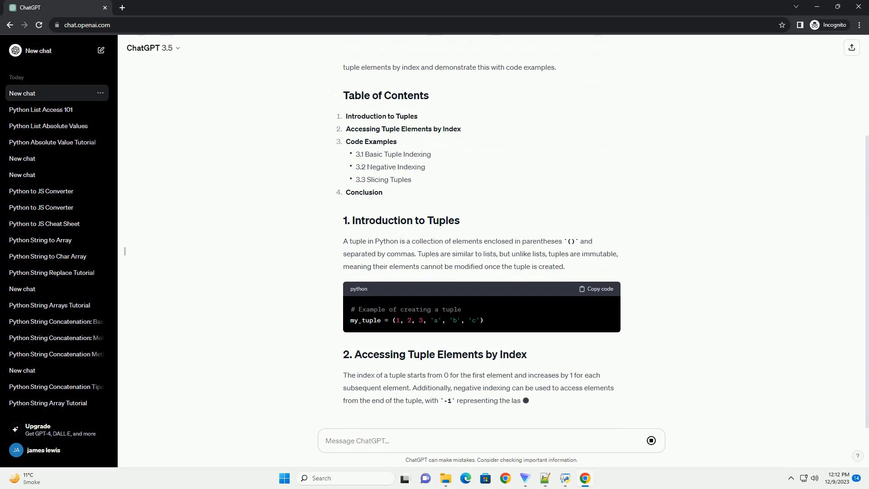
scroll("down", 3)
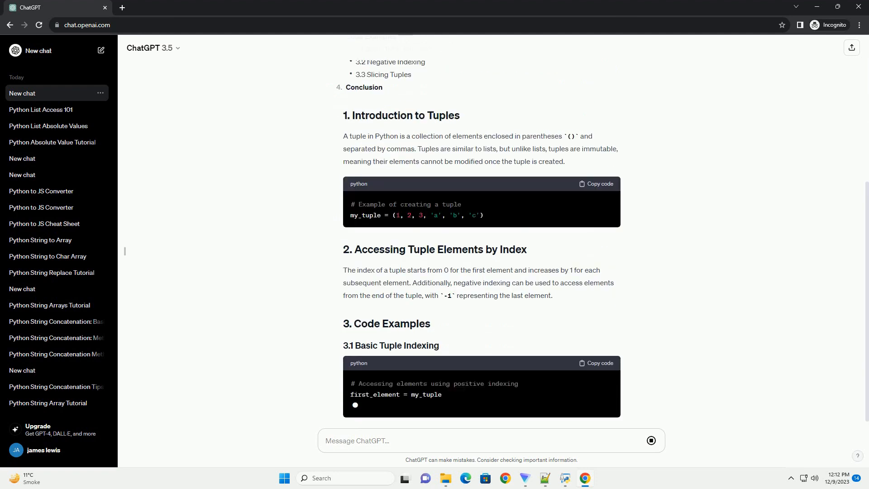
scroll("down", 3)
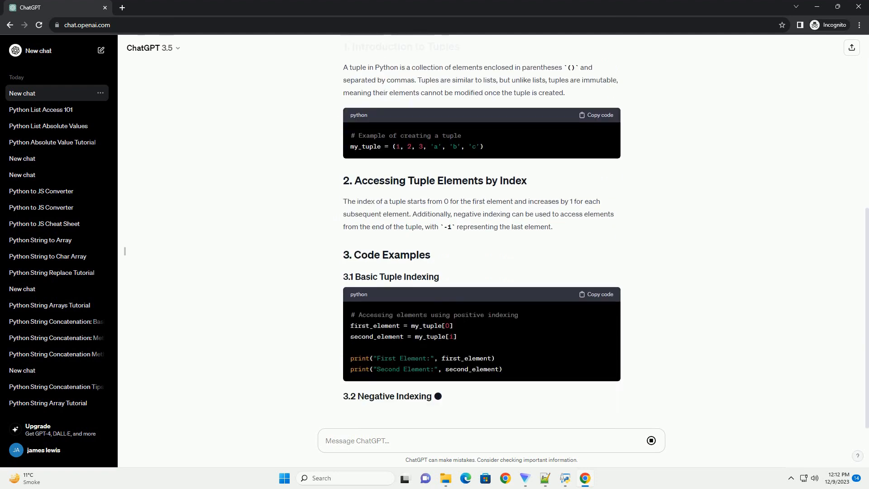
scroll("down", 3)
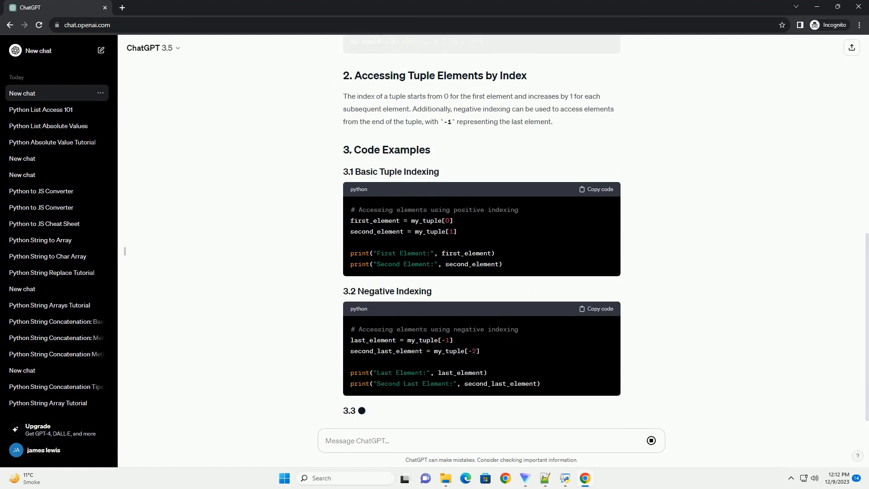
scroll("down", 3)
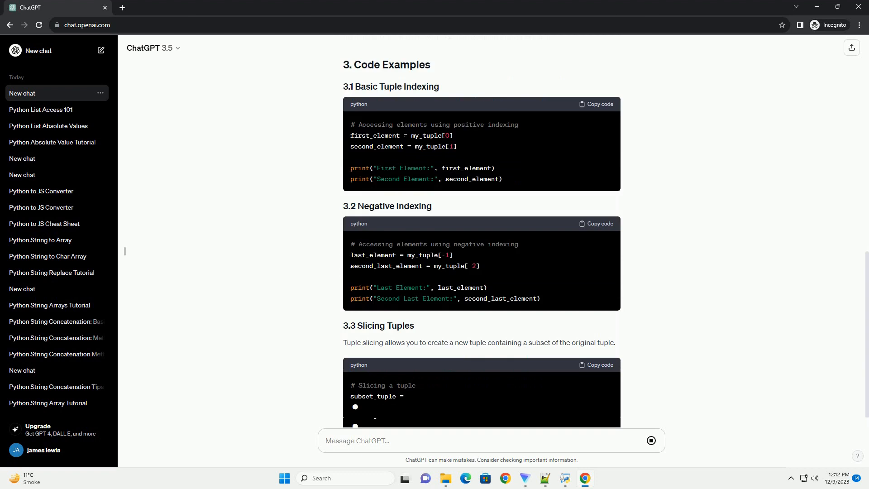
scroll("down", 3)
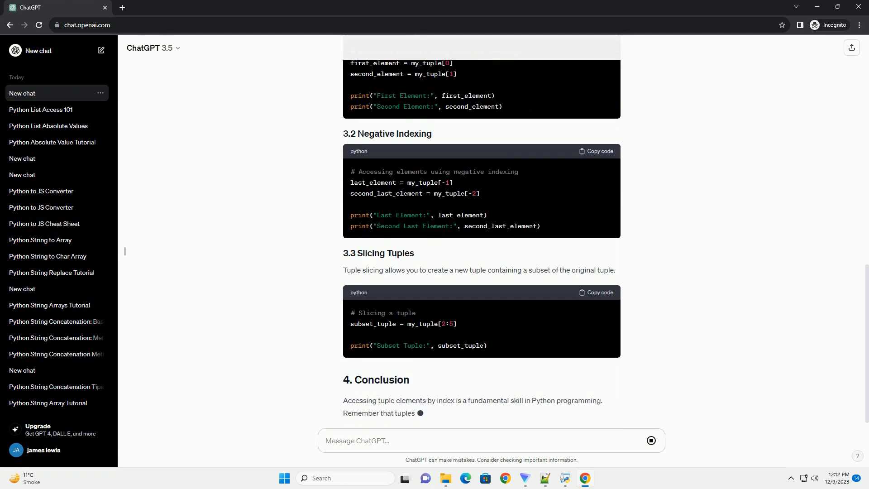
scroll("down", 3)
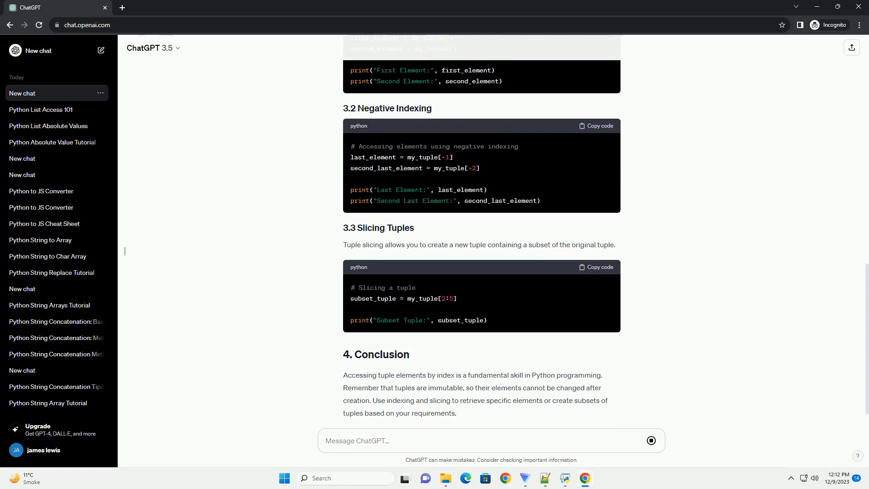
scroll("down", 3)
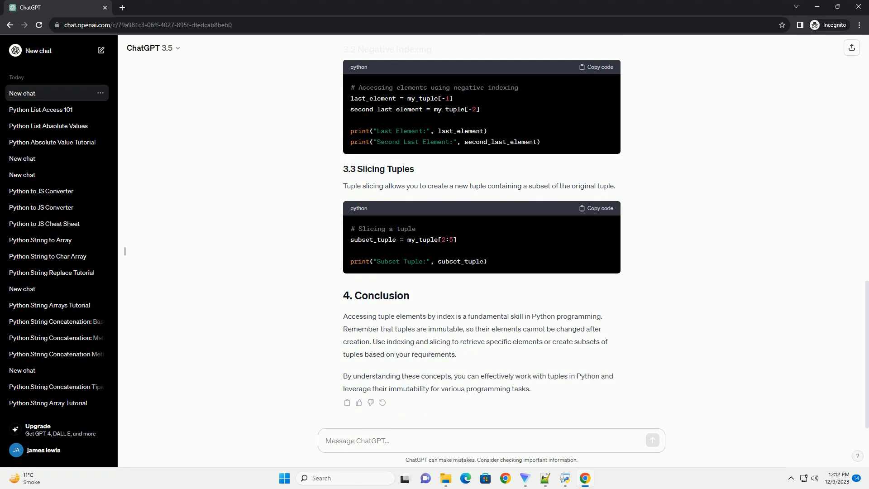